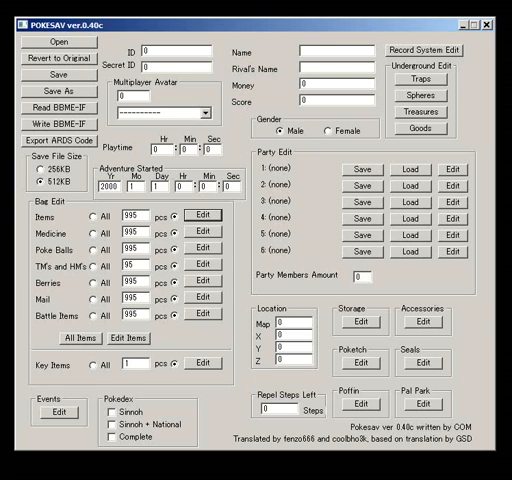
- Write a Big Pearl into the first Items-pocket slot and confirm the change
click(204, 120)
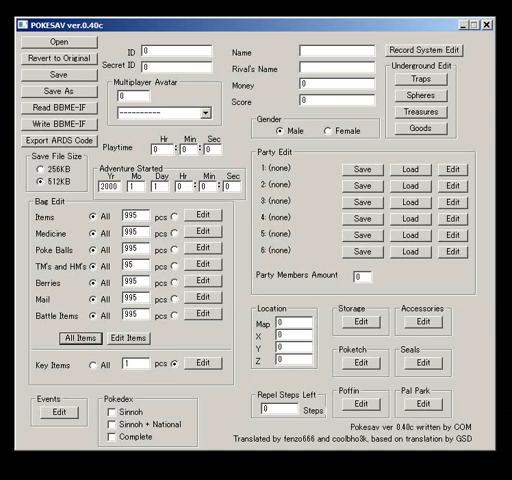
click(128, 338)
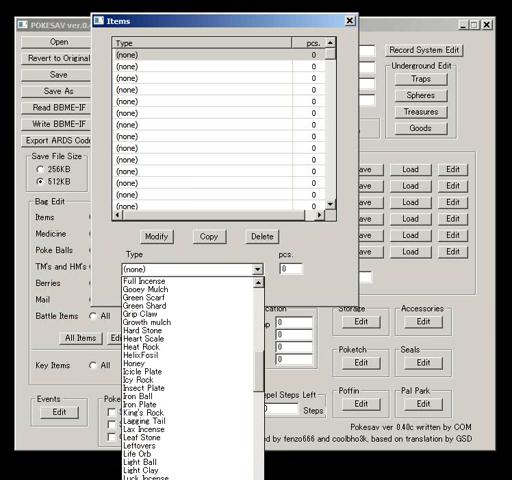
scroll(down, 3)
text(2)
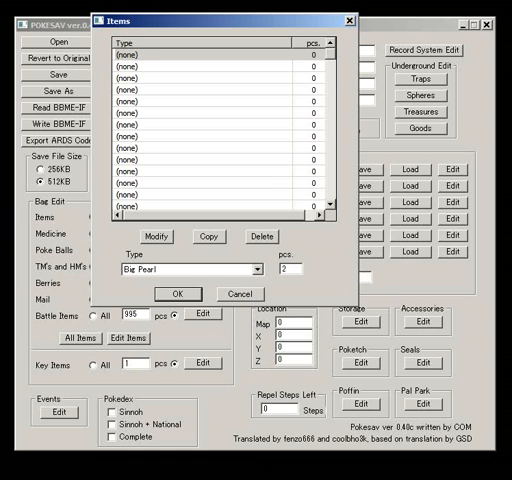
click(154, 236)
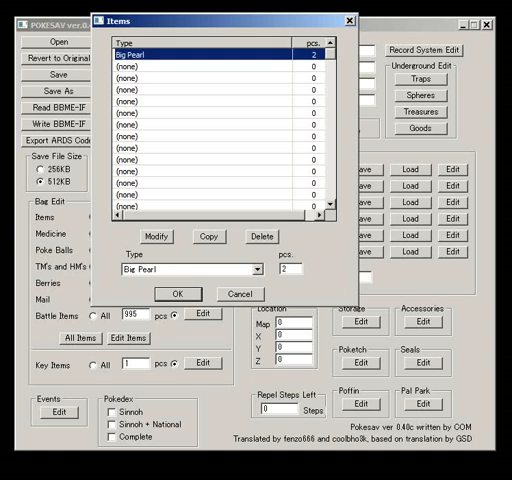
click(268, 236)
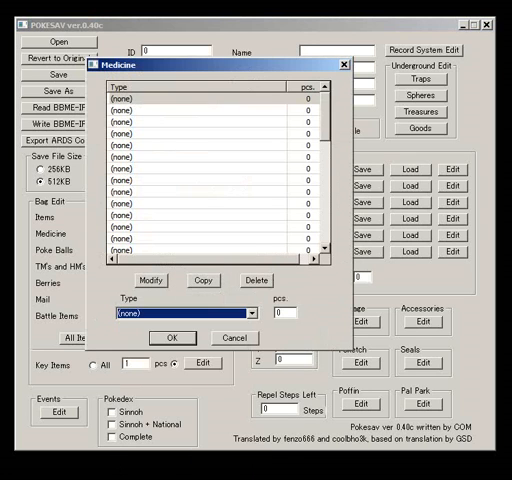
click(48, 240)
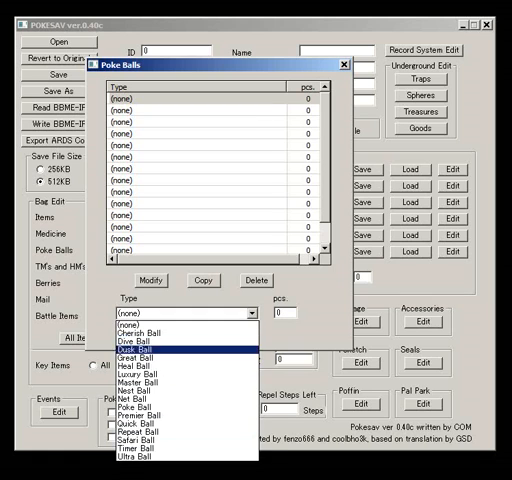
click(344, 64)
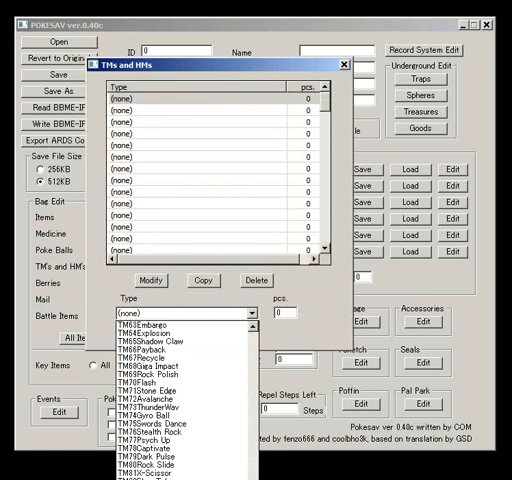
click(344, 64)
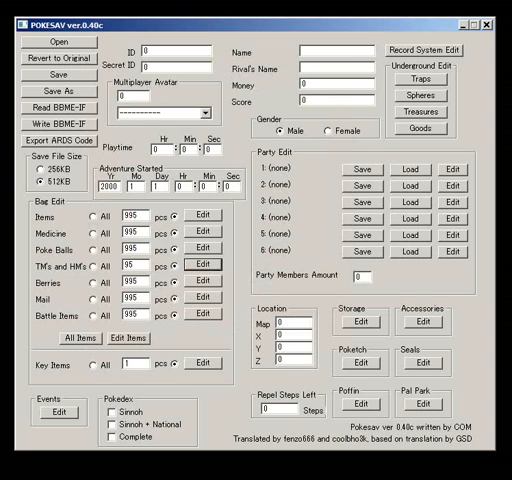
- Edit the Key Items pocket and drop down its list of key item types
click(204, 368)
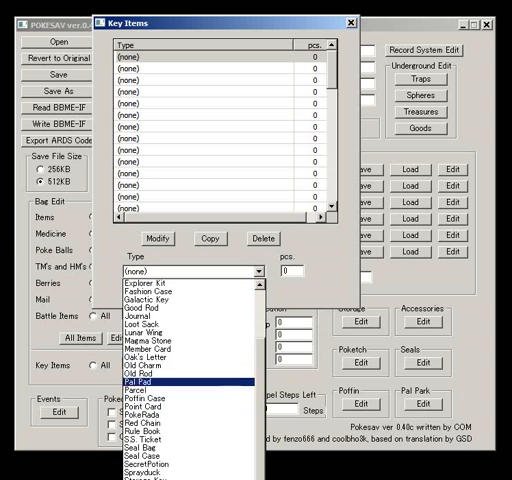
click(150, 356)
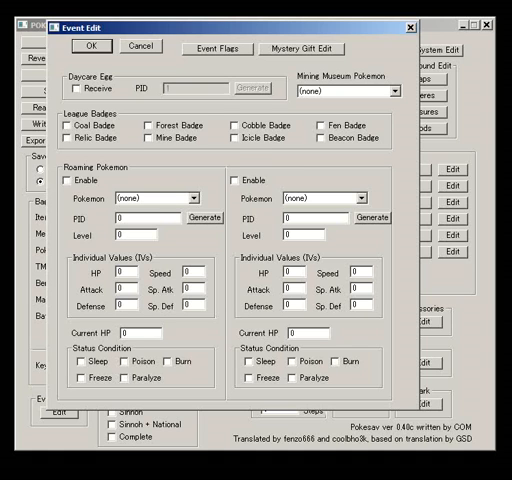
- Show the Event Flags list with the Azelf and Giratina story events
click(228, 48)
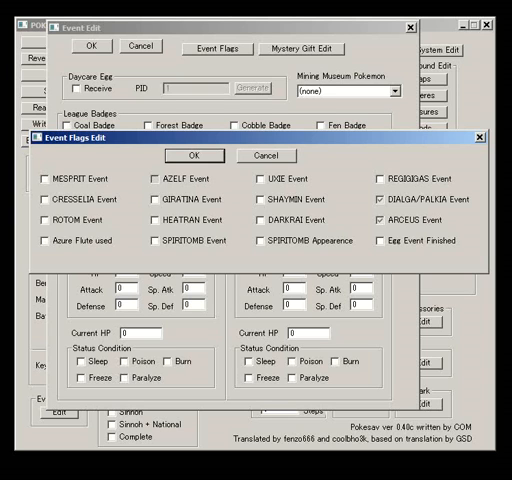
click(150, 178)
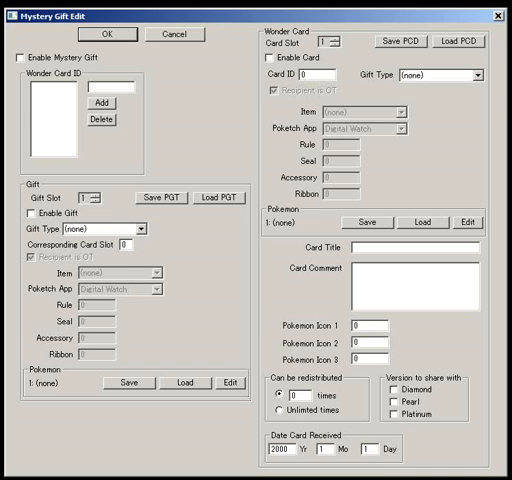
- Enable the first gift slot and choose Oak's Letter as its gift type
click(140, 228)
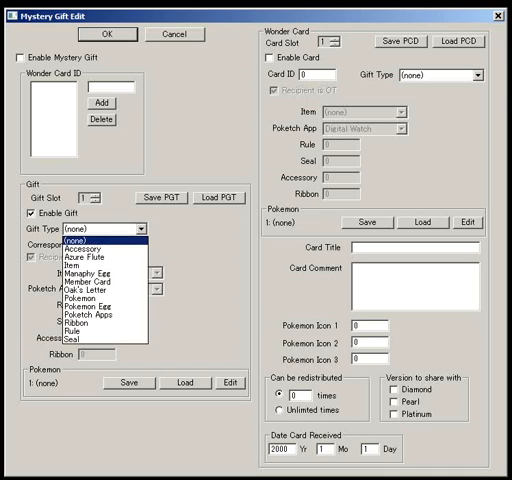
mouse_move(90, 272)
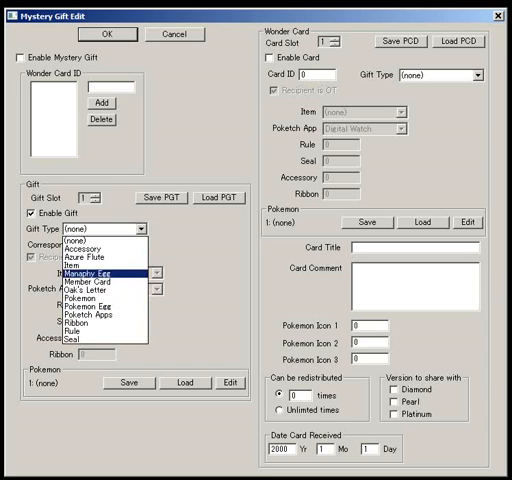
mouse_move(90, 290)
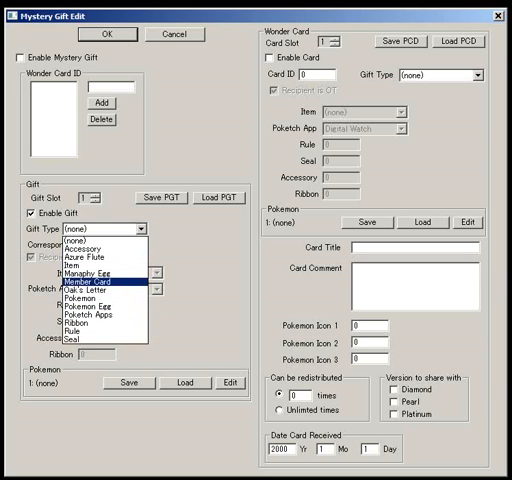
click(100, 254)
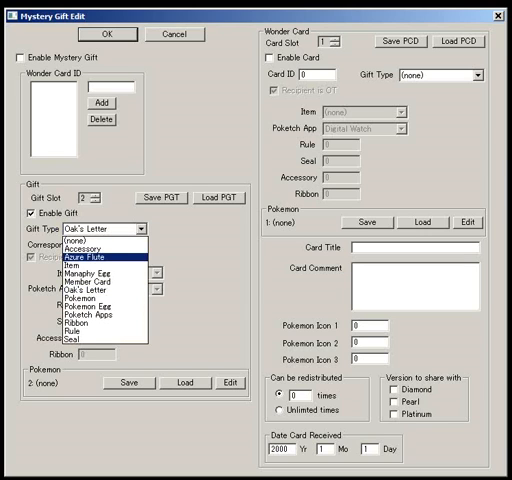
mouse_move(108, 272)
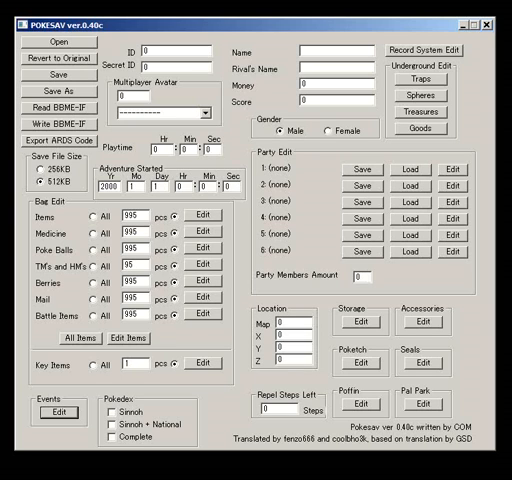
click(436, 116)
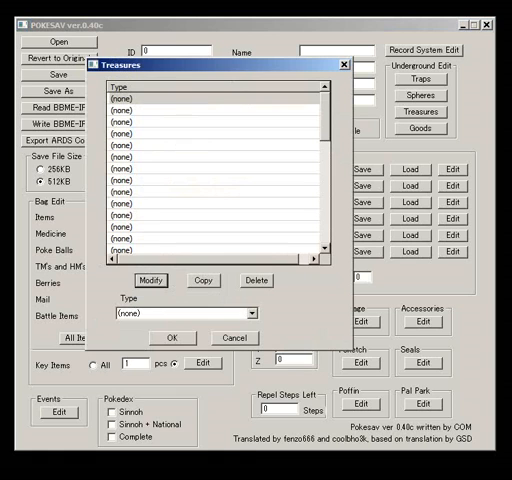
click(258, 312)
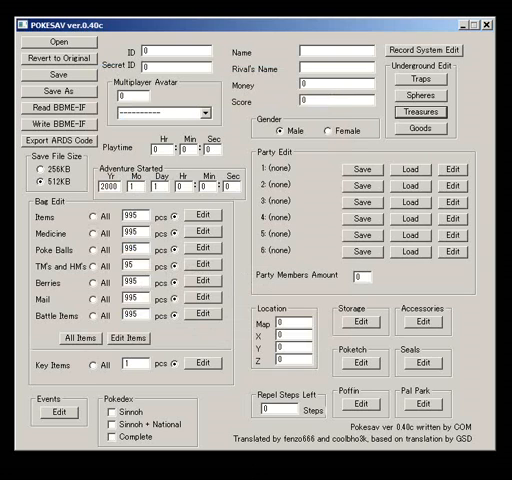
click(428, 48)
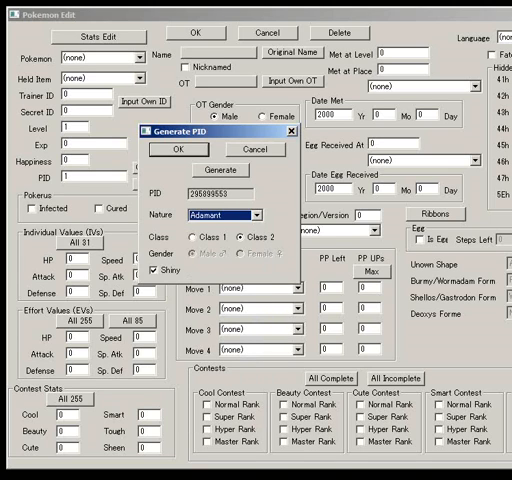
click(216, 170)
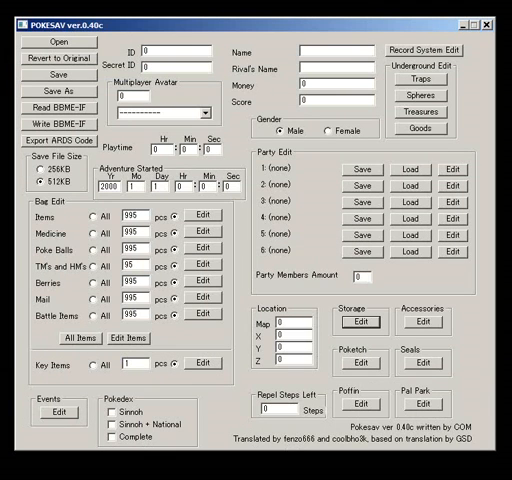
click(424, 332)
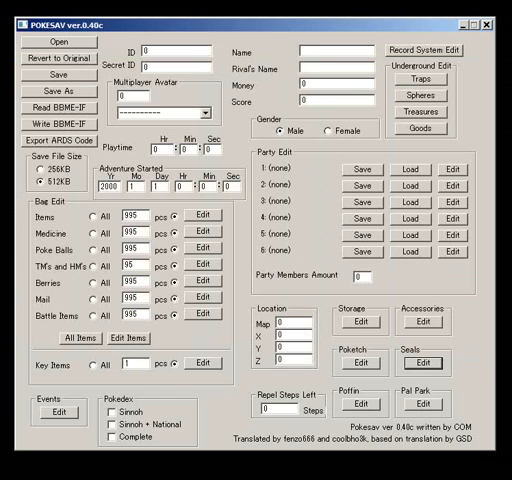
click(352, 404)
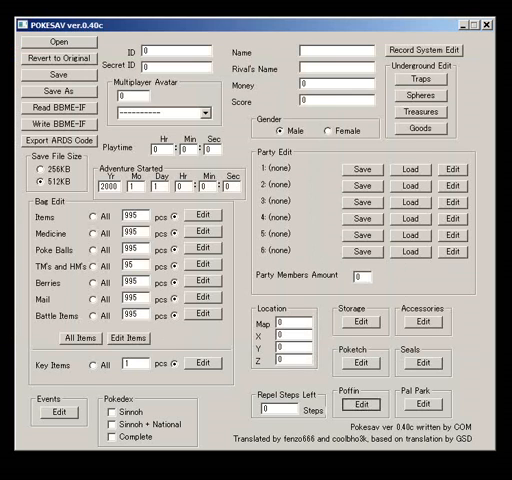